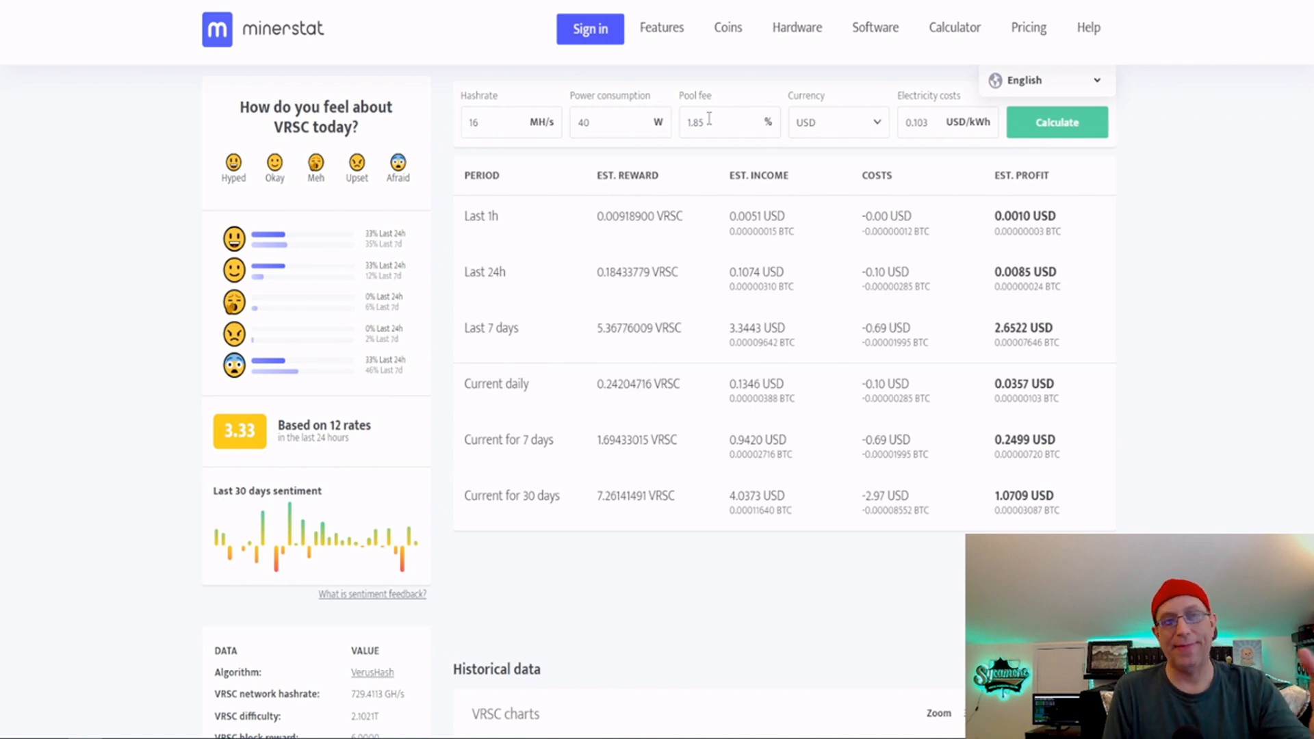
pyautogui.scroll(-3)
pyautogui.write('14')
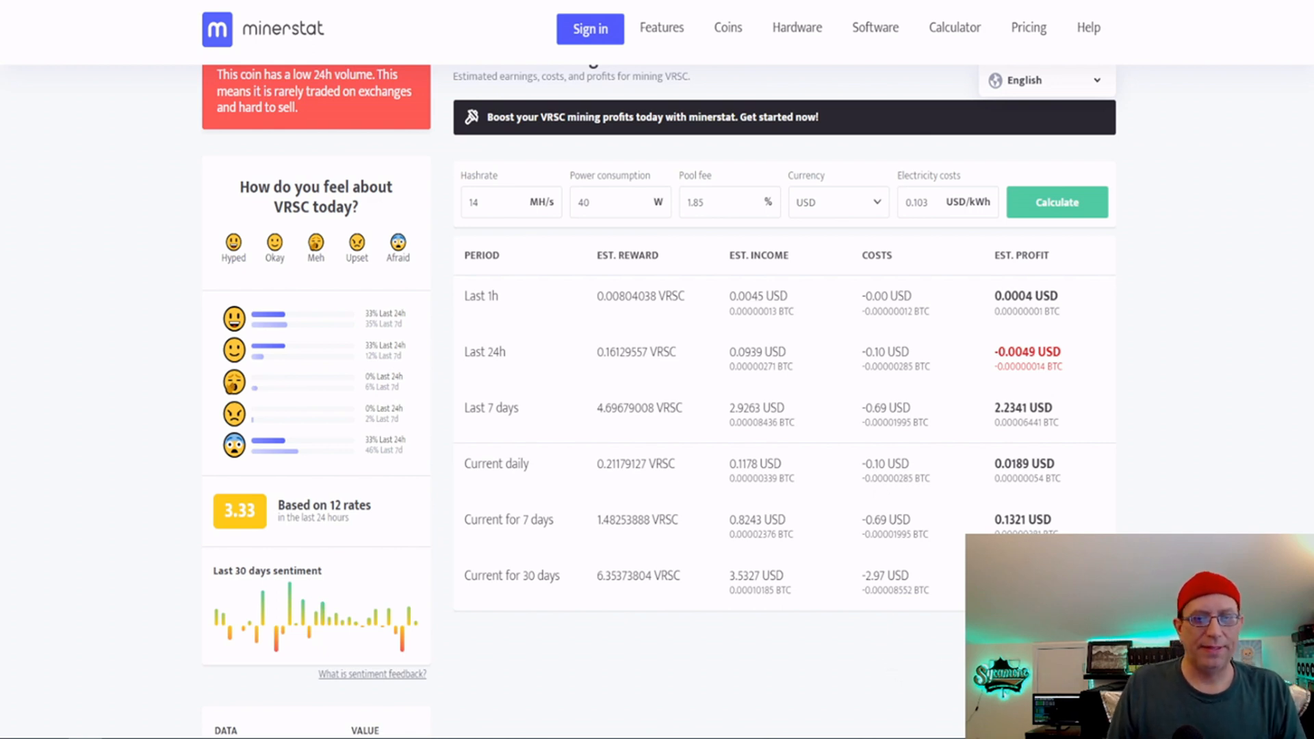
pyautogui.scroll(-3)
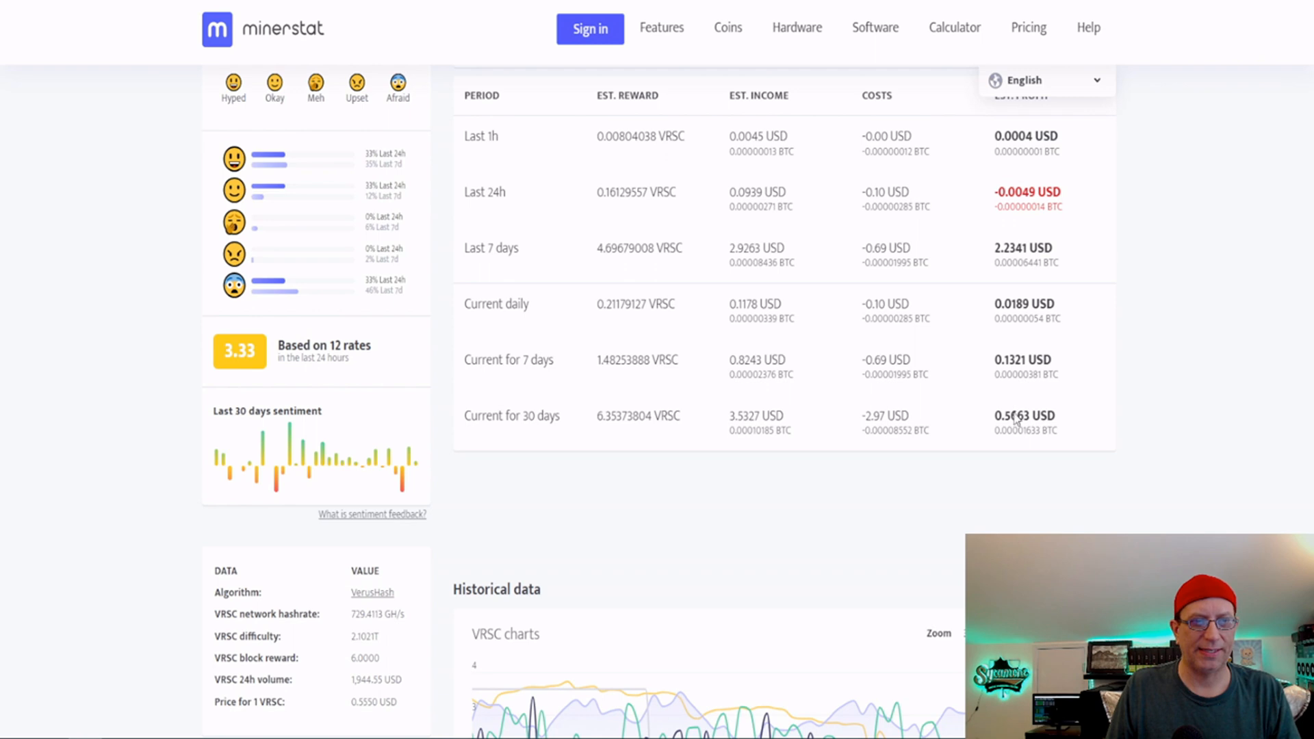
pyautogui.moveTo(1076, 486)
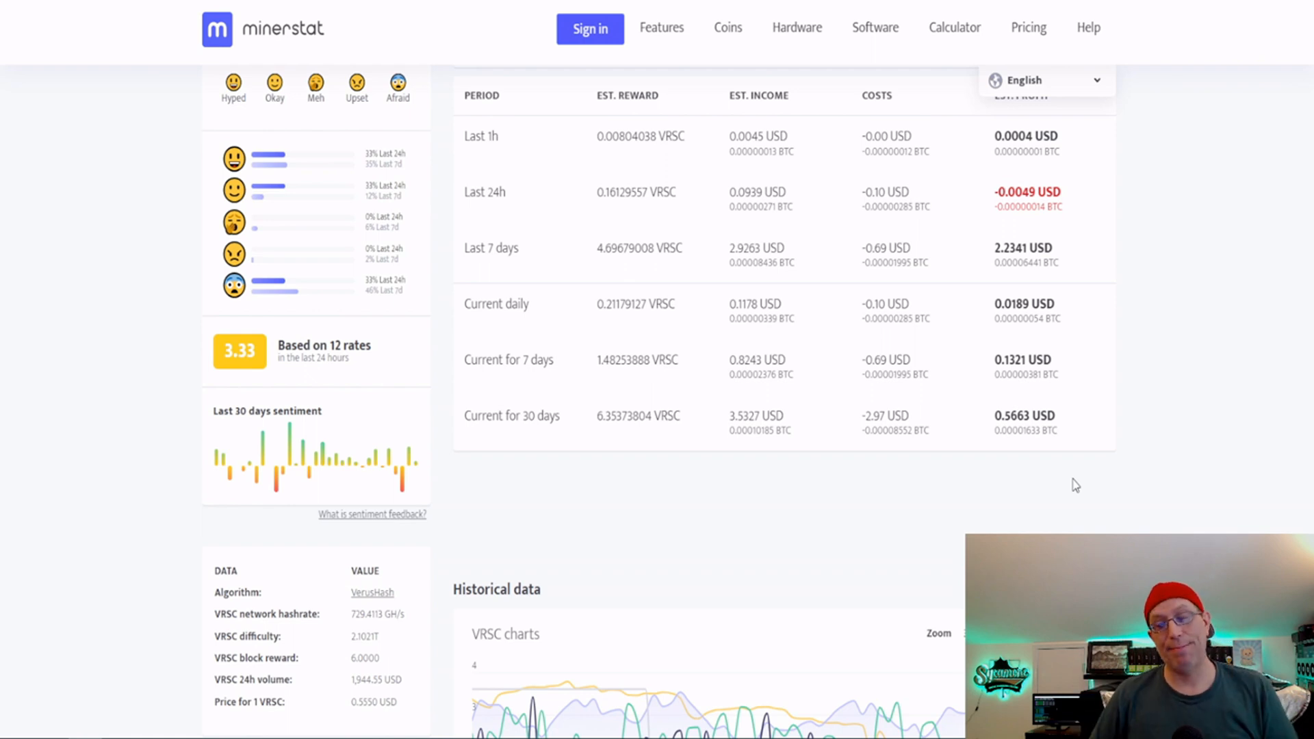